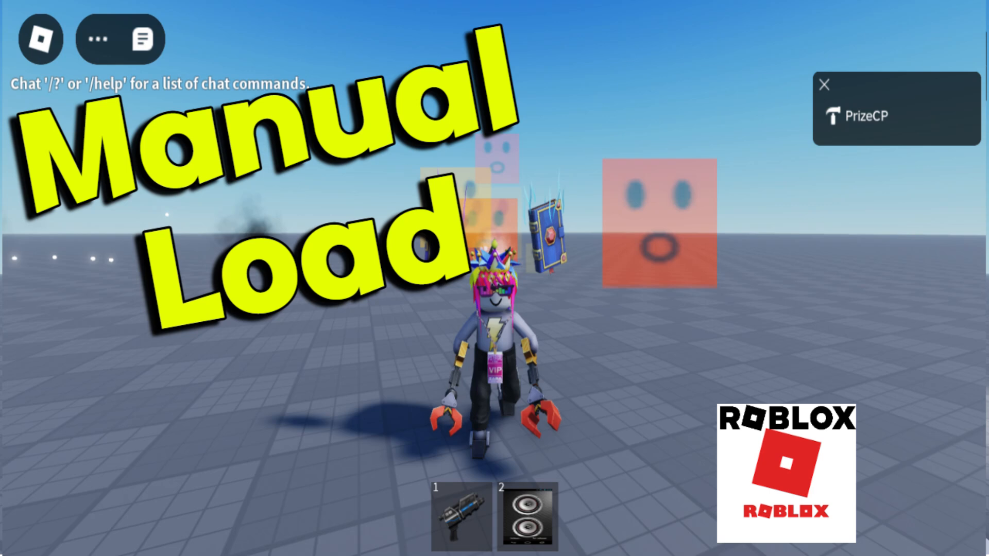
Stop the playtest and return to editing the Test005 place.
click(225, 60)
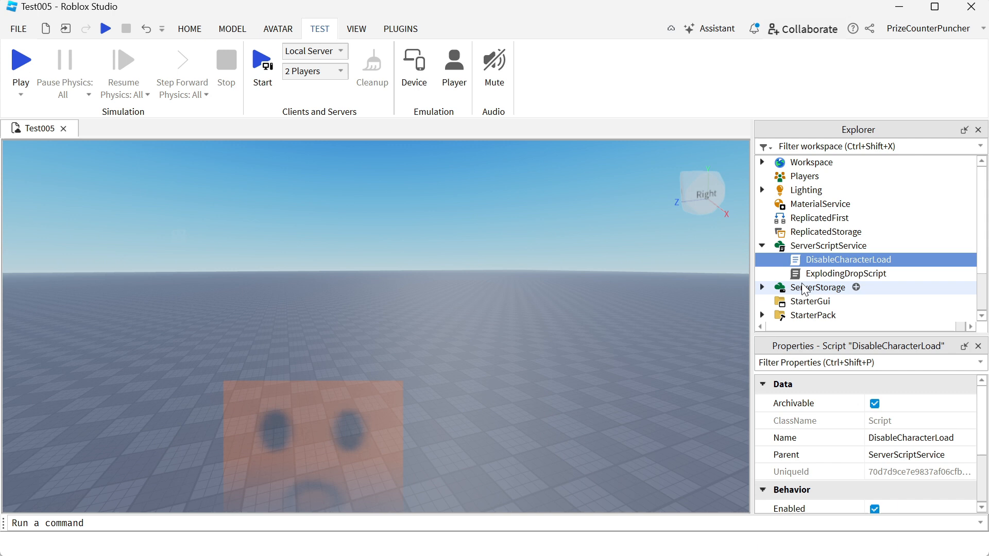
Open DisableCharacterLoad in the editor with the cursor at the end of the CharacterAutoLoads line.
double_click(847, 259)
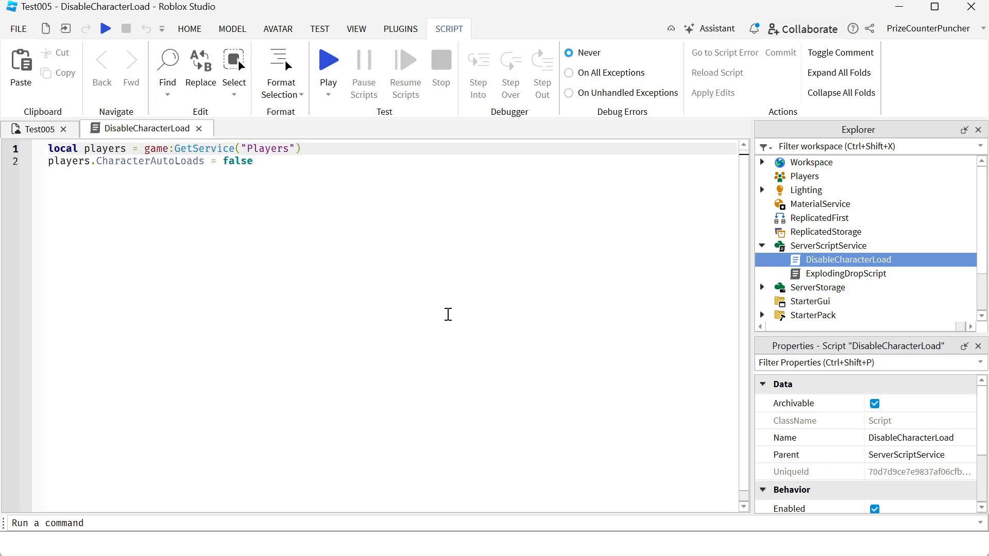
click(254, 161)
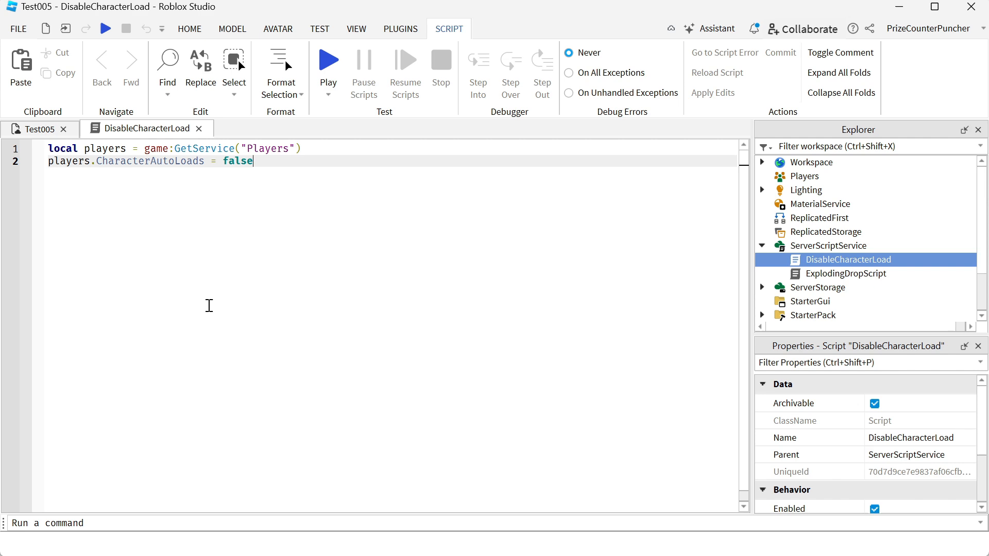
mouse_move(373, 263)
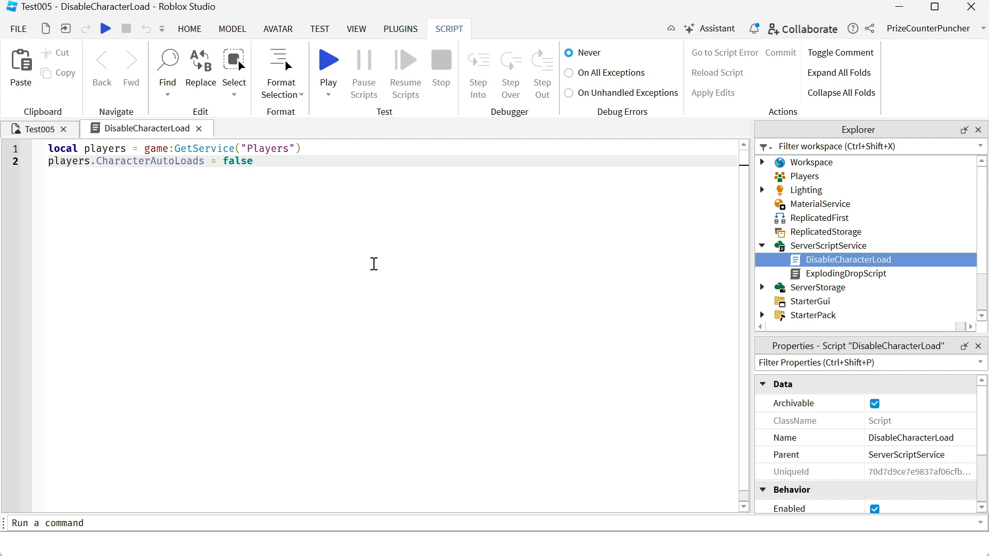
Return to the Test005 3D viewport, leaving the script open alongside.
click(327, 61)
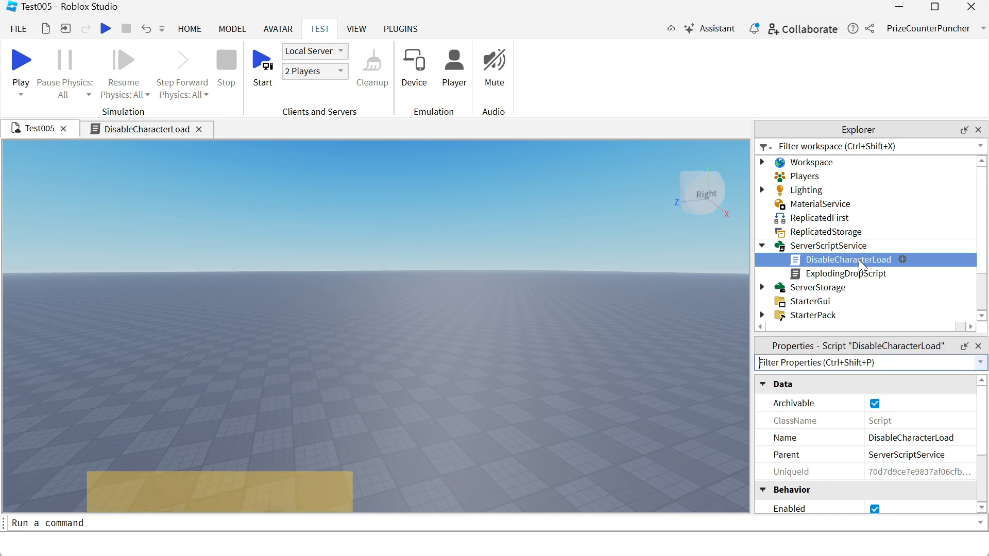
Add players.PlayerAdded:Connect(function(player) ... end) below the existing code in DisableCharacterLoad.
double_click(848, 259)
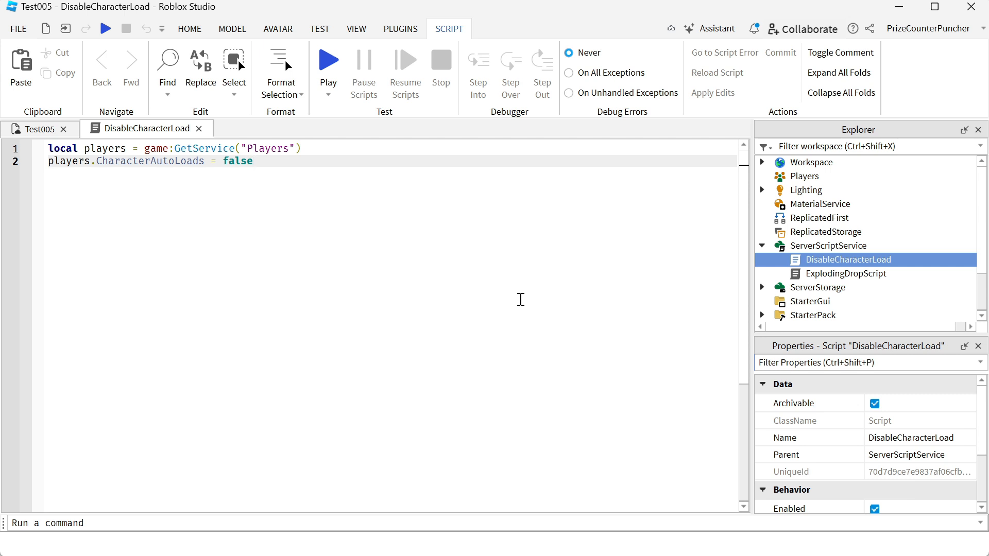
key(enter)
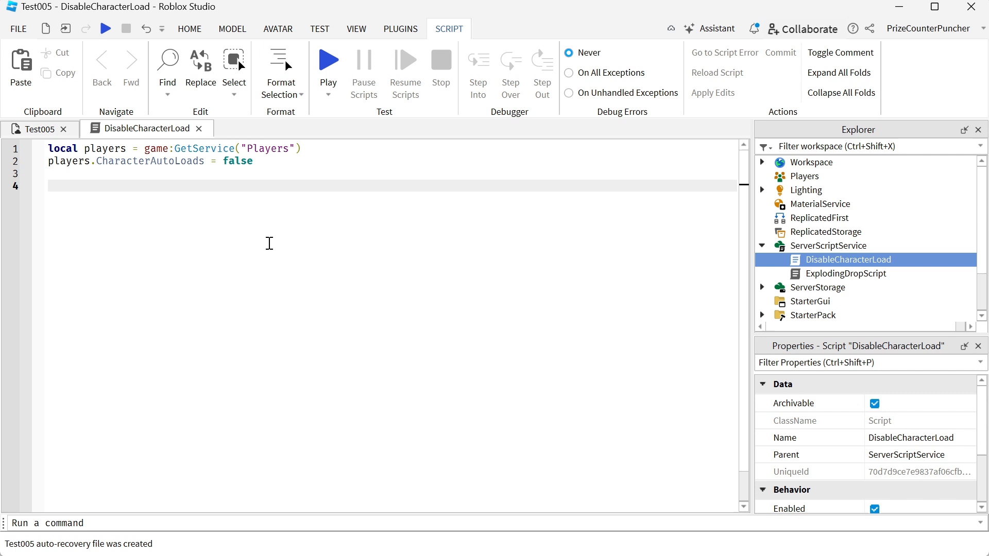
text(players.)
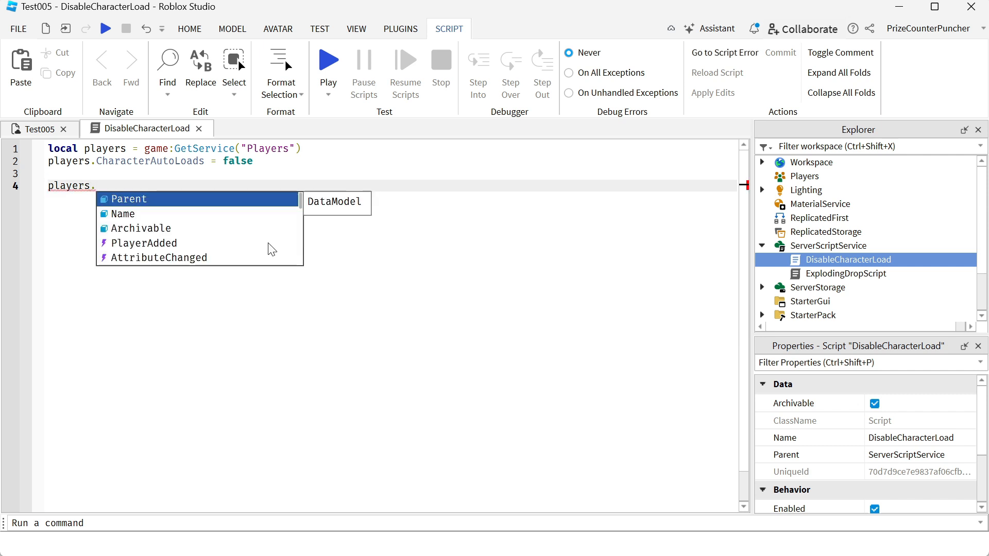
text(PlayerAdded)
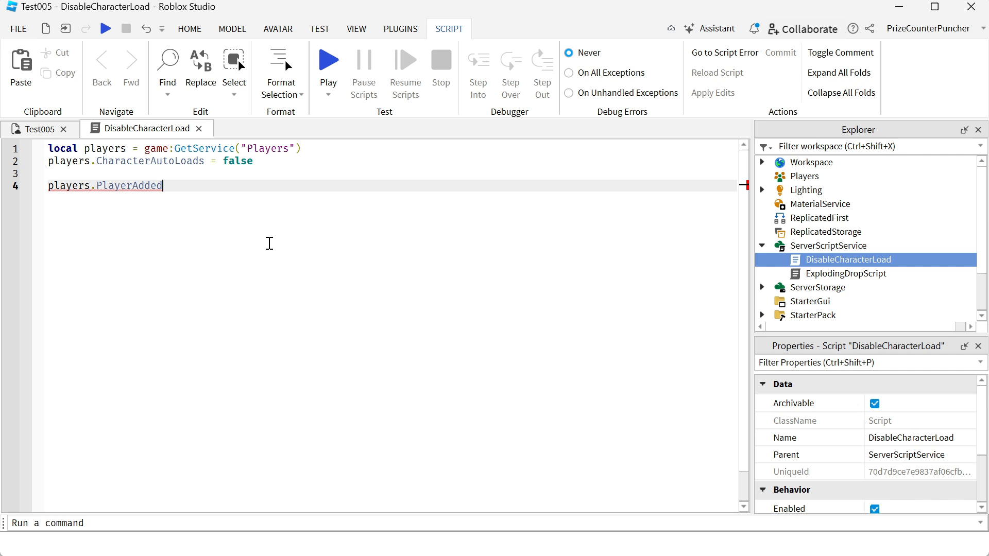
text(:Connect())
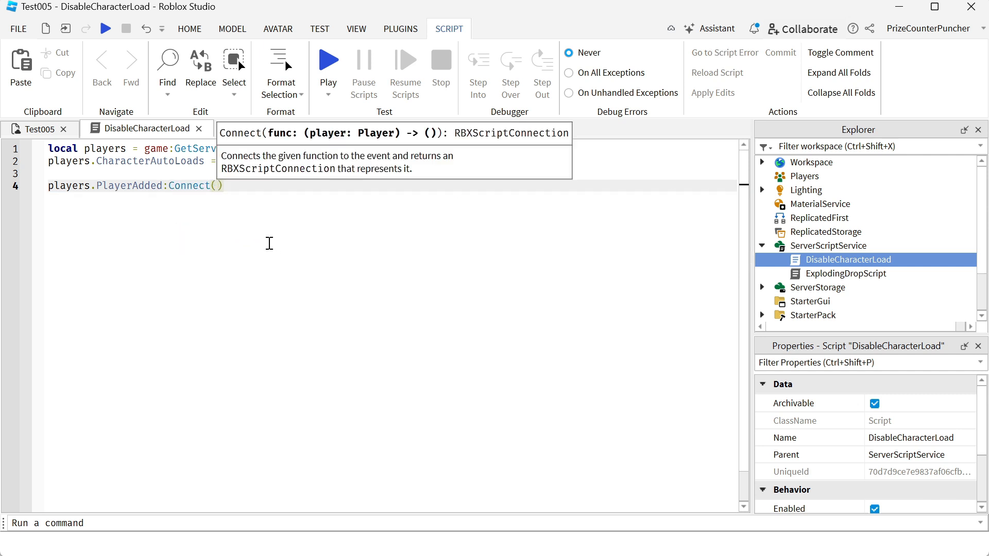
text(function)
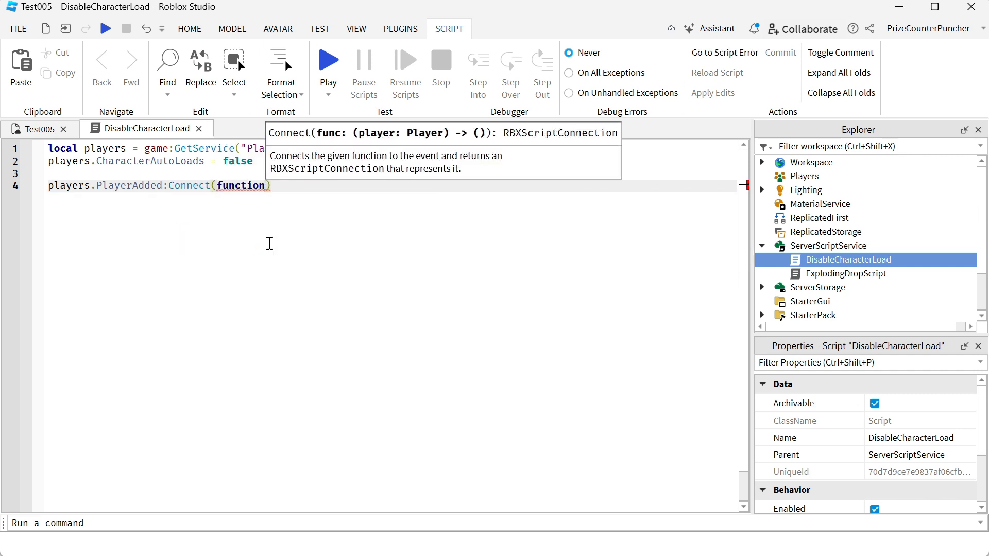
text(())
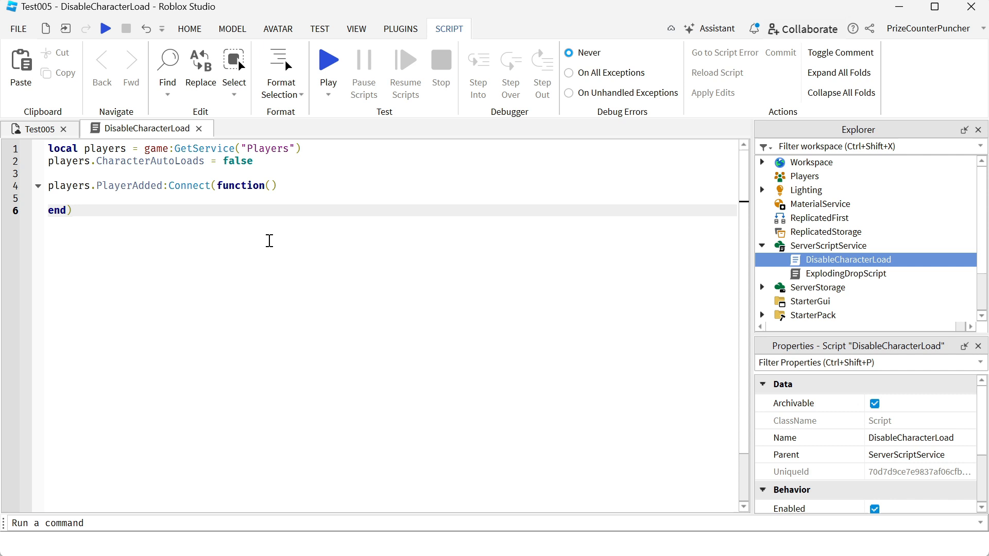
mouse_move(189, 186)
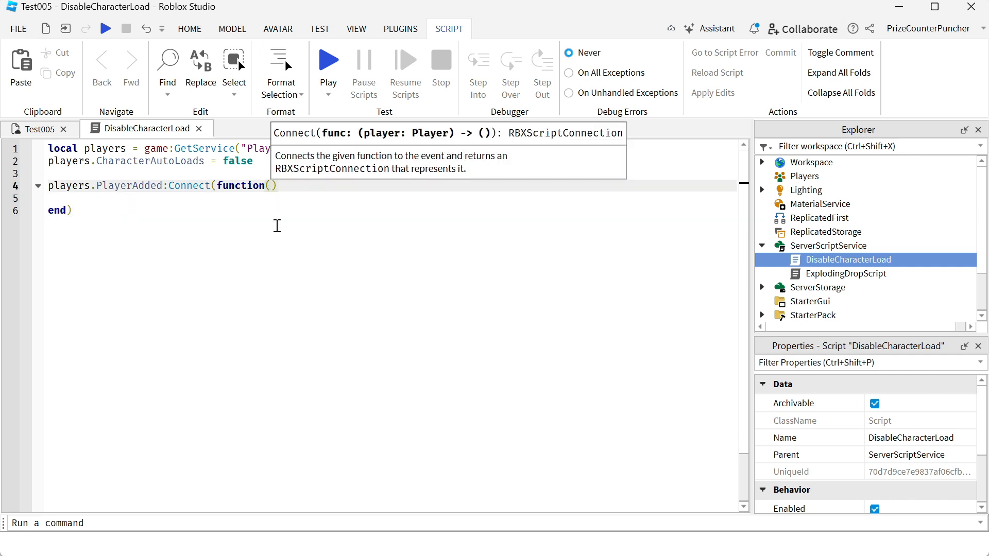
text(player)
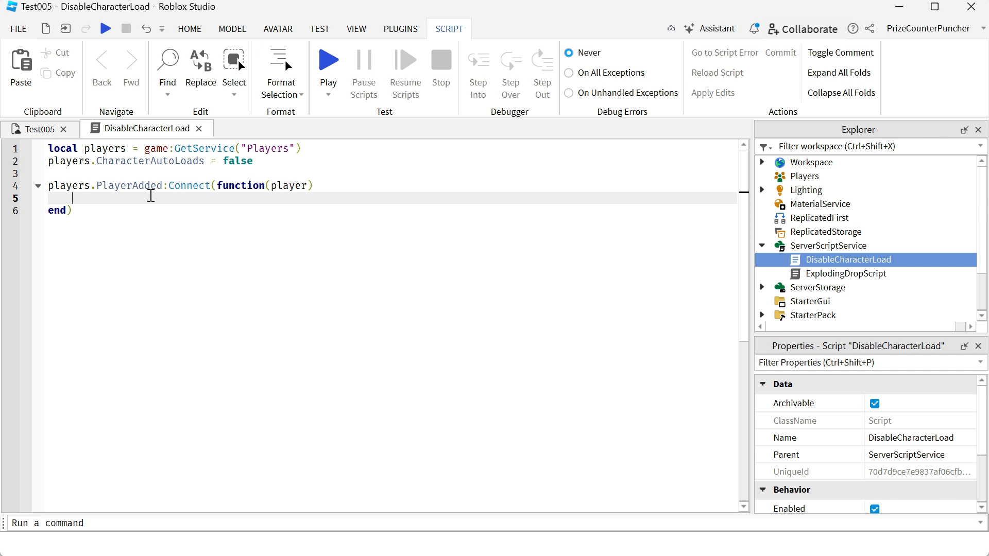
Call player:LoadCharacter() inside the handler and run a playtest to see the character spawn.
text(player)
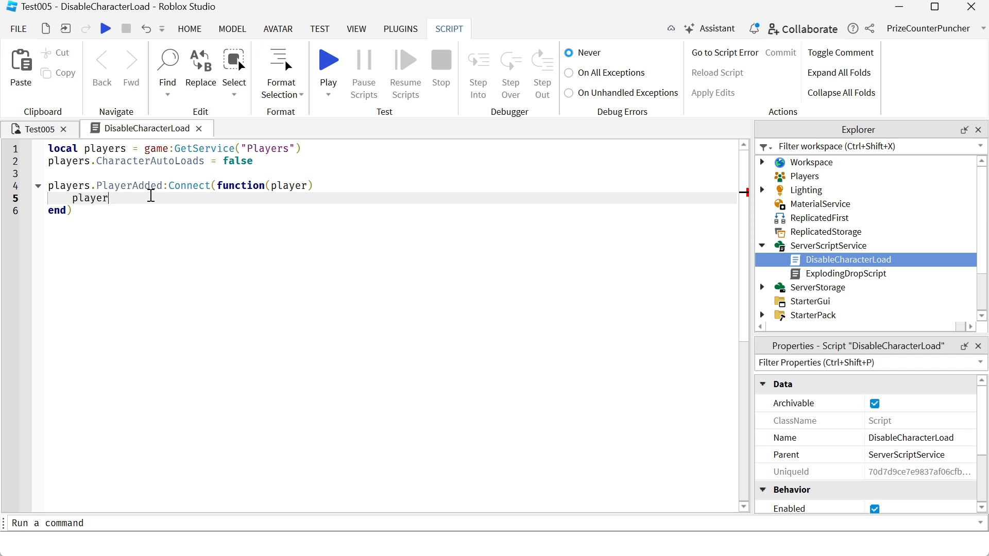
text(:LoadCharacter()
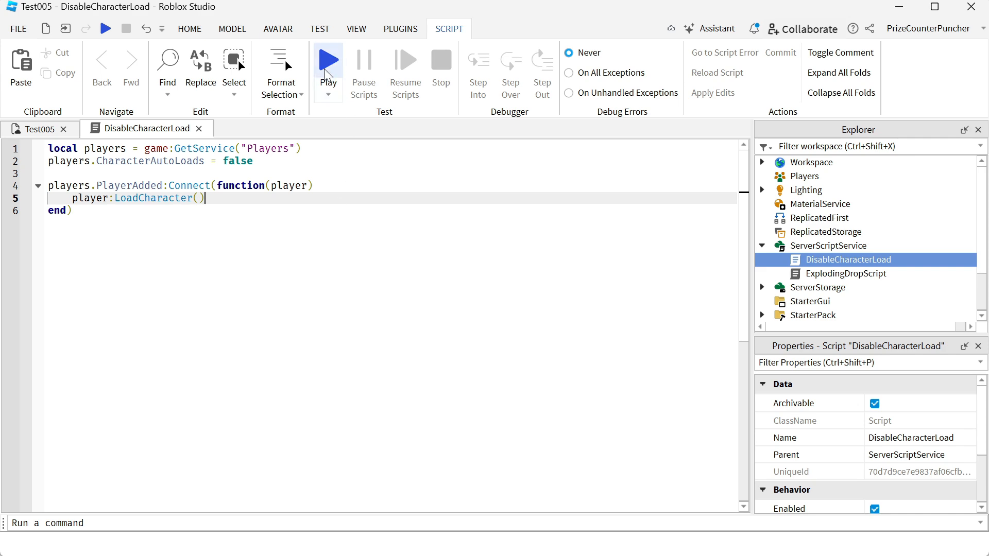
click(327, 60)
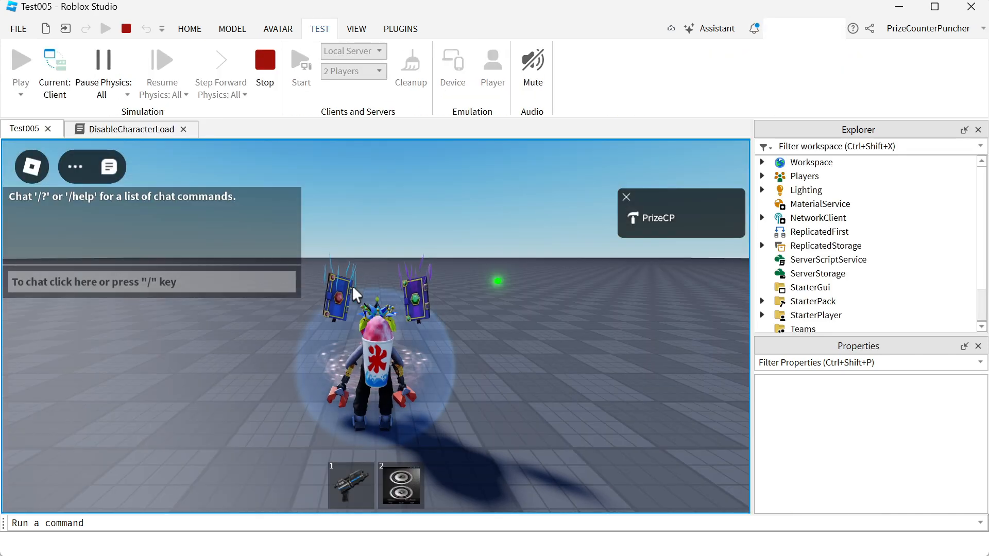